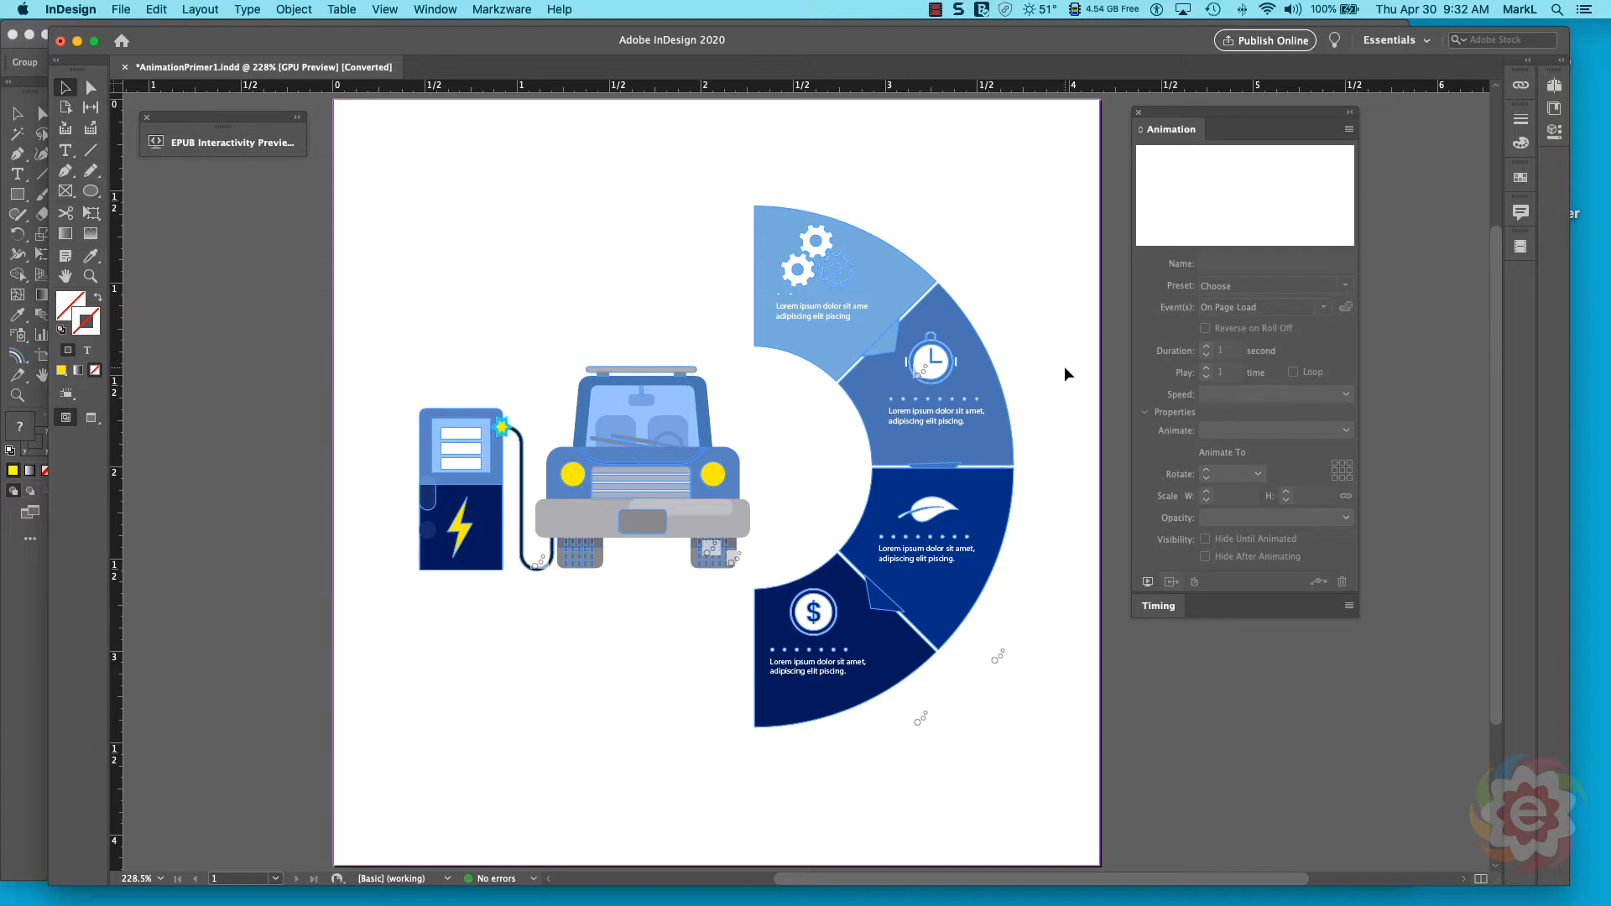
pyautogui.moveTo(1072, 504)
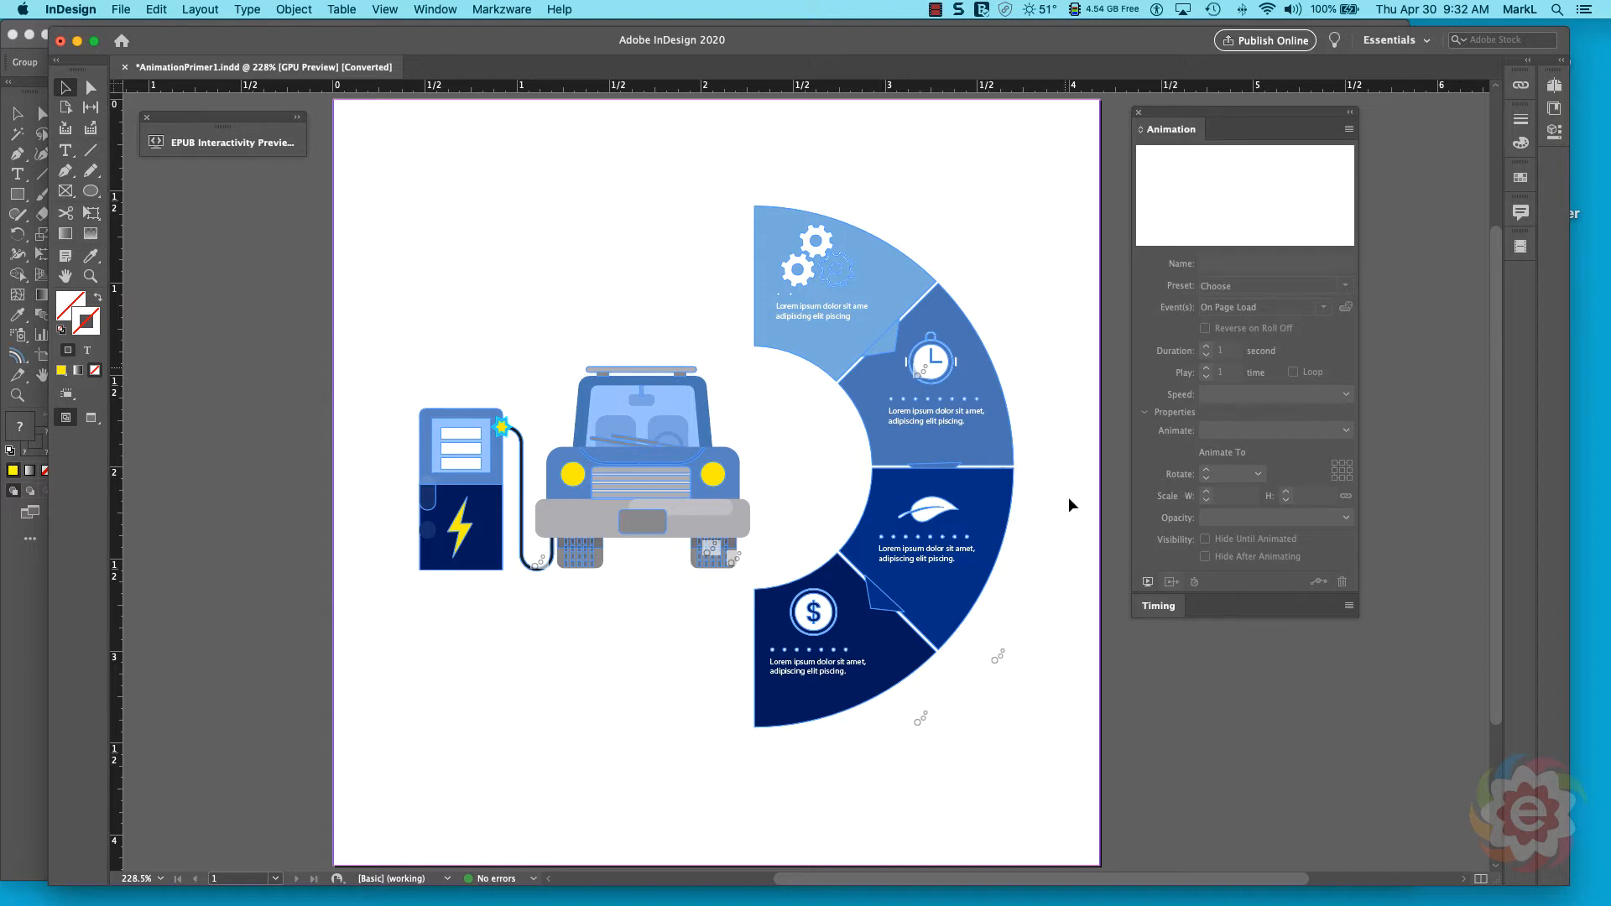
pyautogui.moveTo(1065, 511)
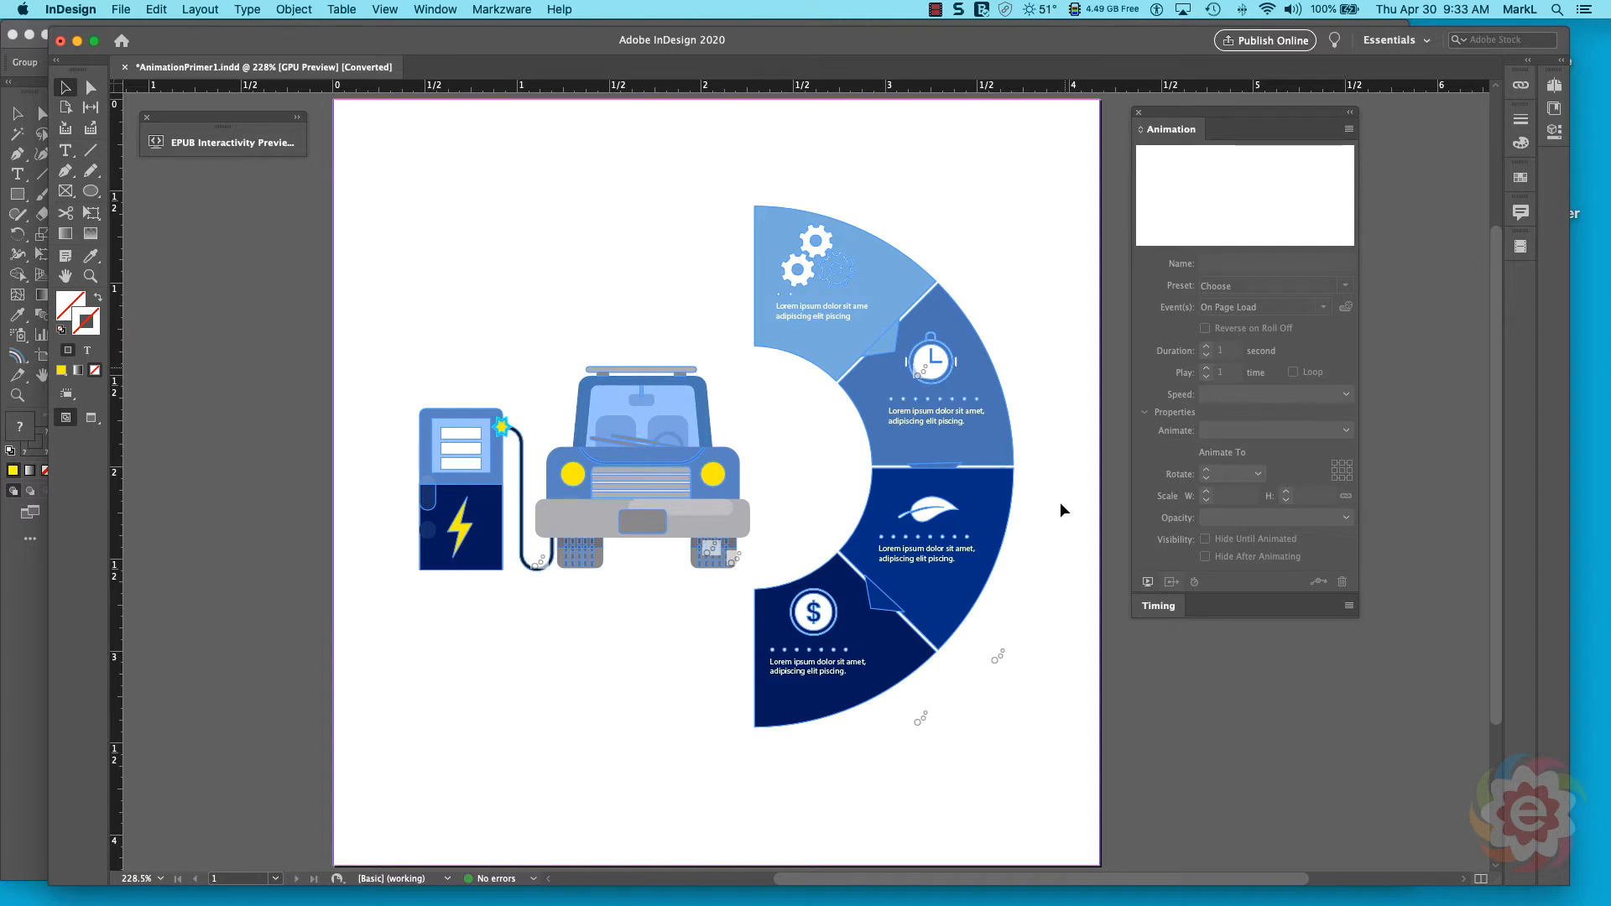
pyautogui.moveTo(1251, 745)
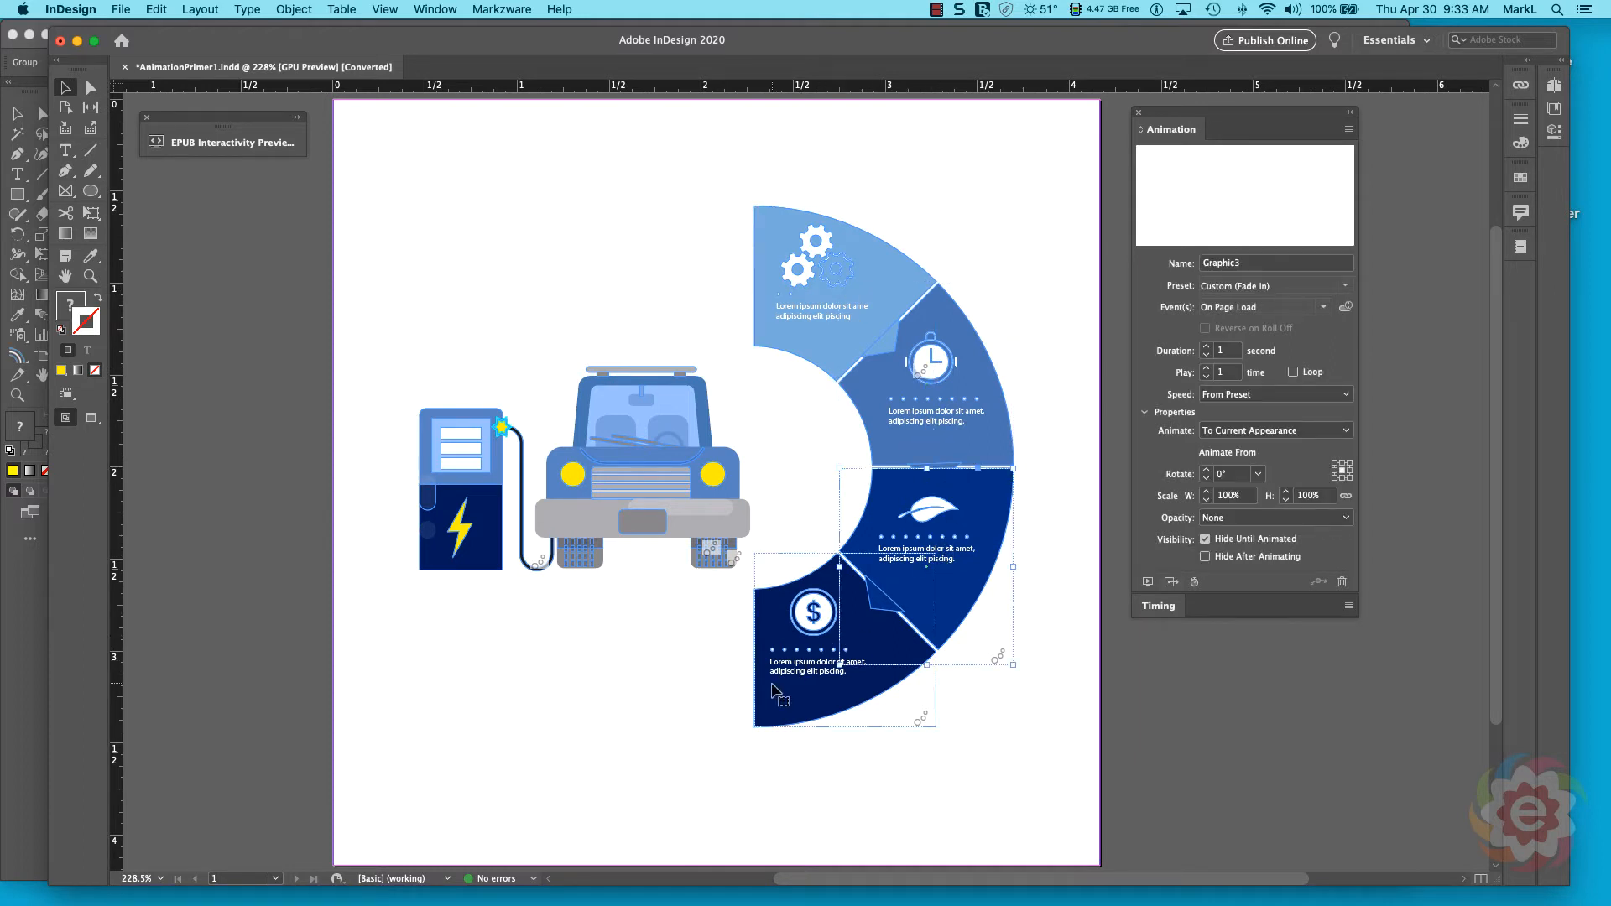
# Click empty pasteboard to deselect the dollar-sign wedge.
pyautogui.click(642, 467)
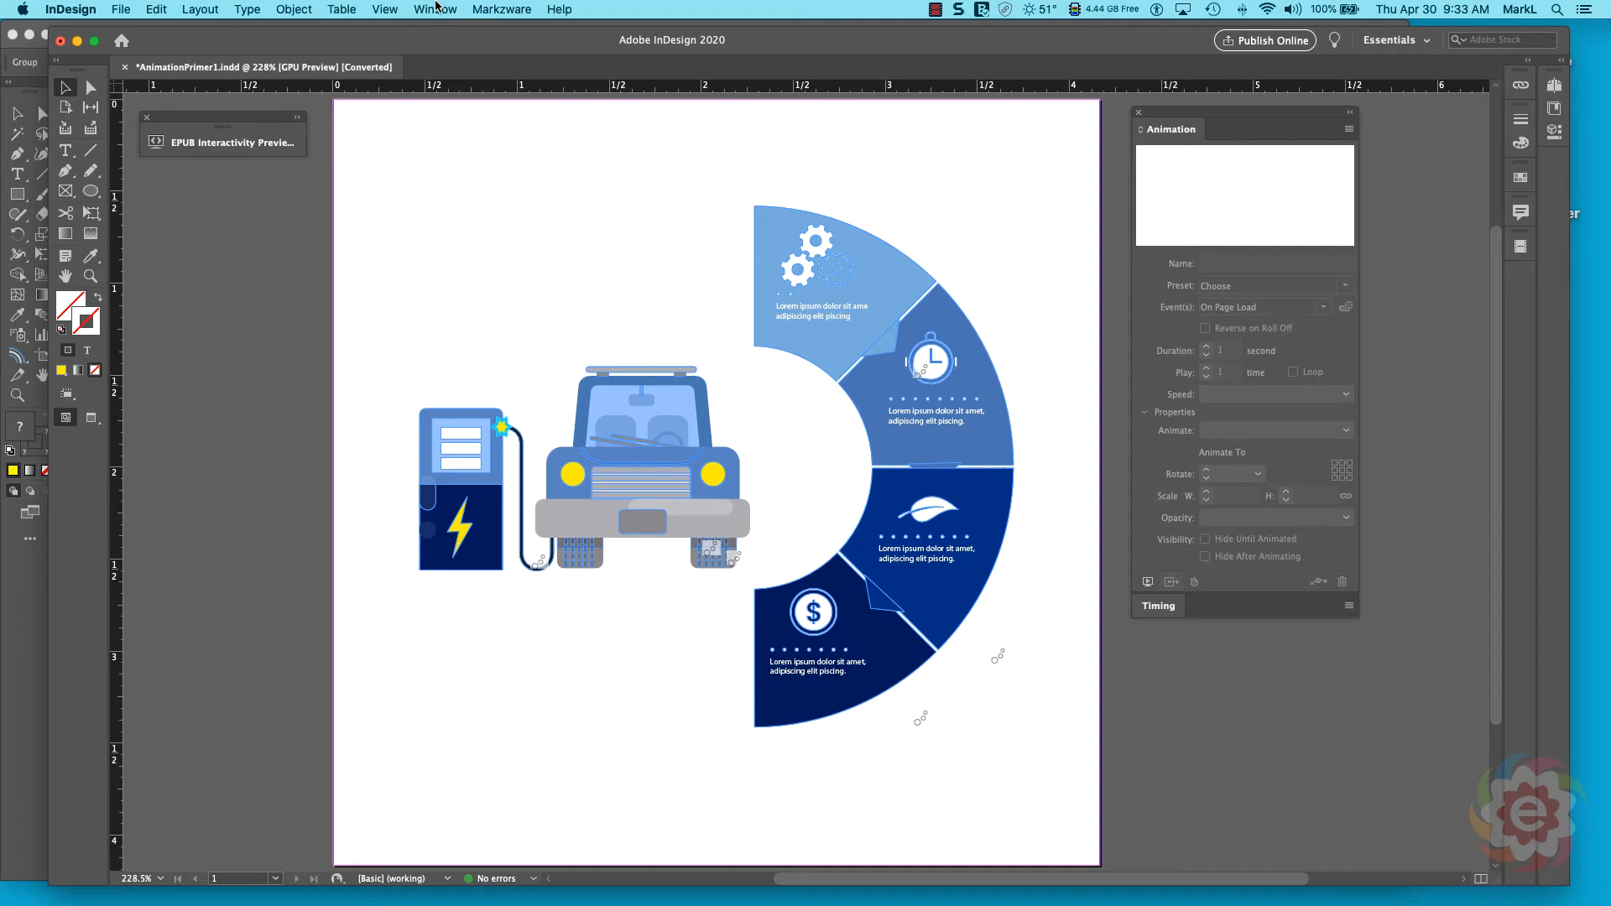
# Open EPUB Interactivity Preview from the Window > Interactive menu.
pyautogui.click(434, 9)
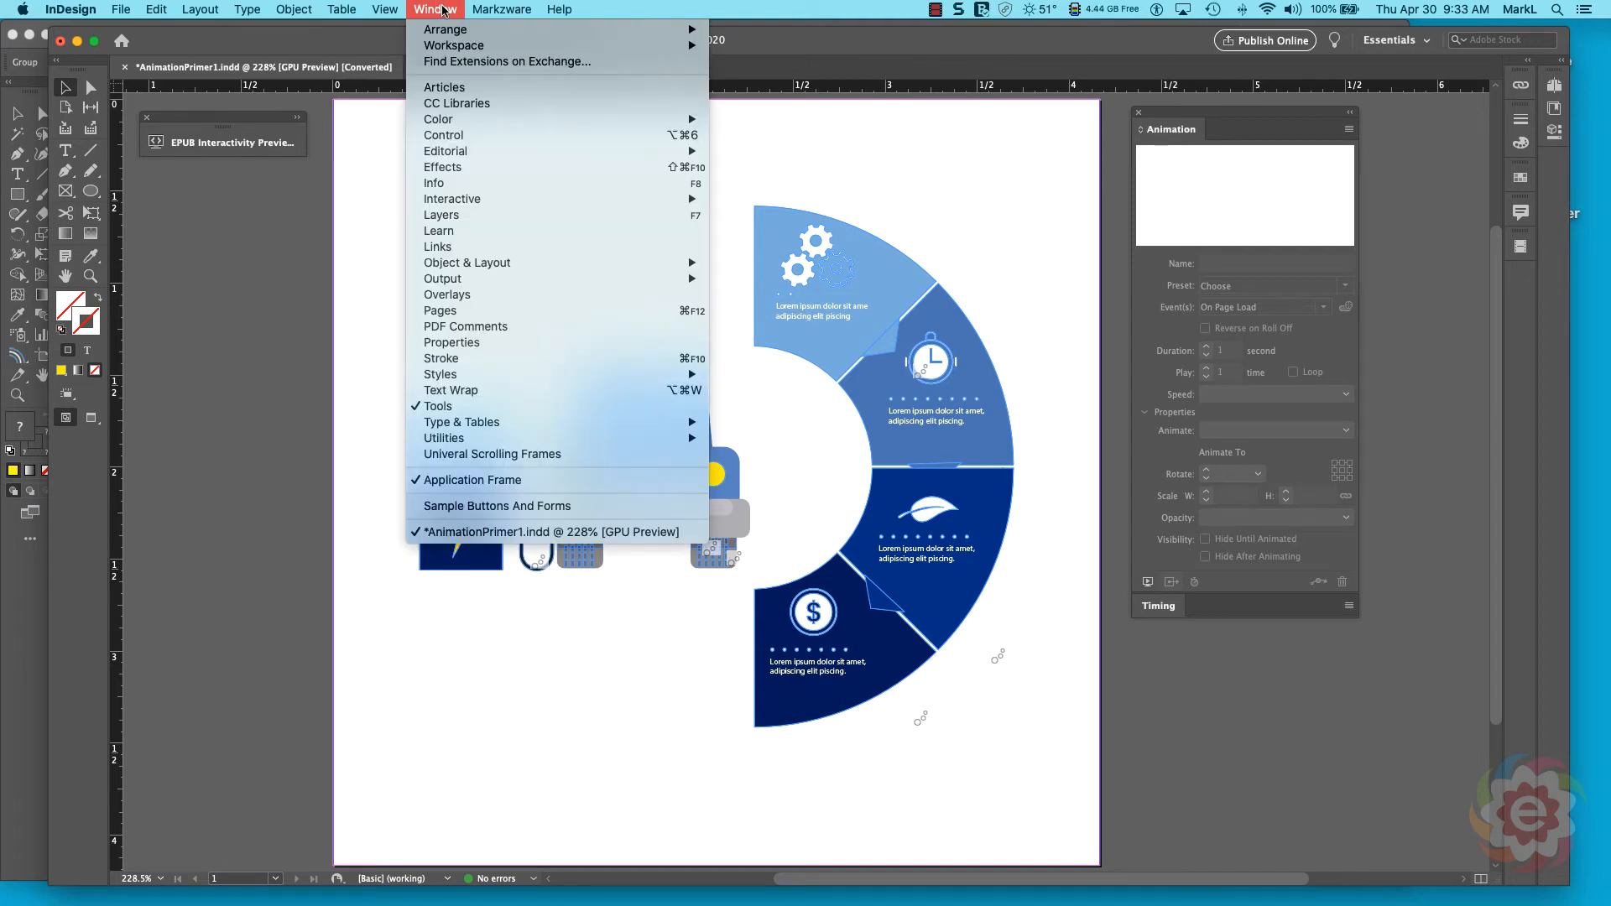
pyautogui.moveTo(453, 198)
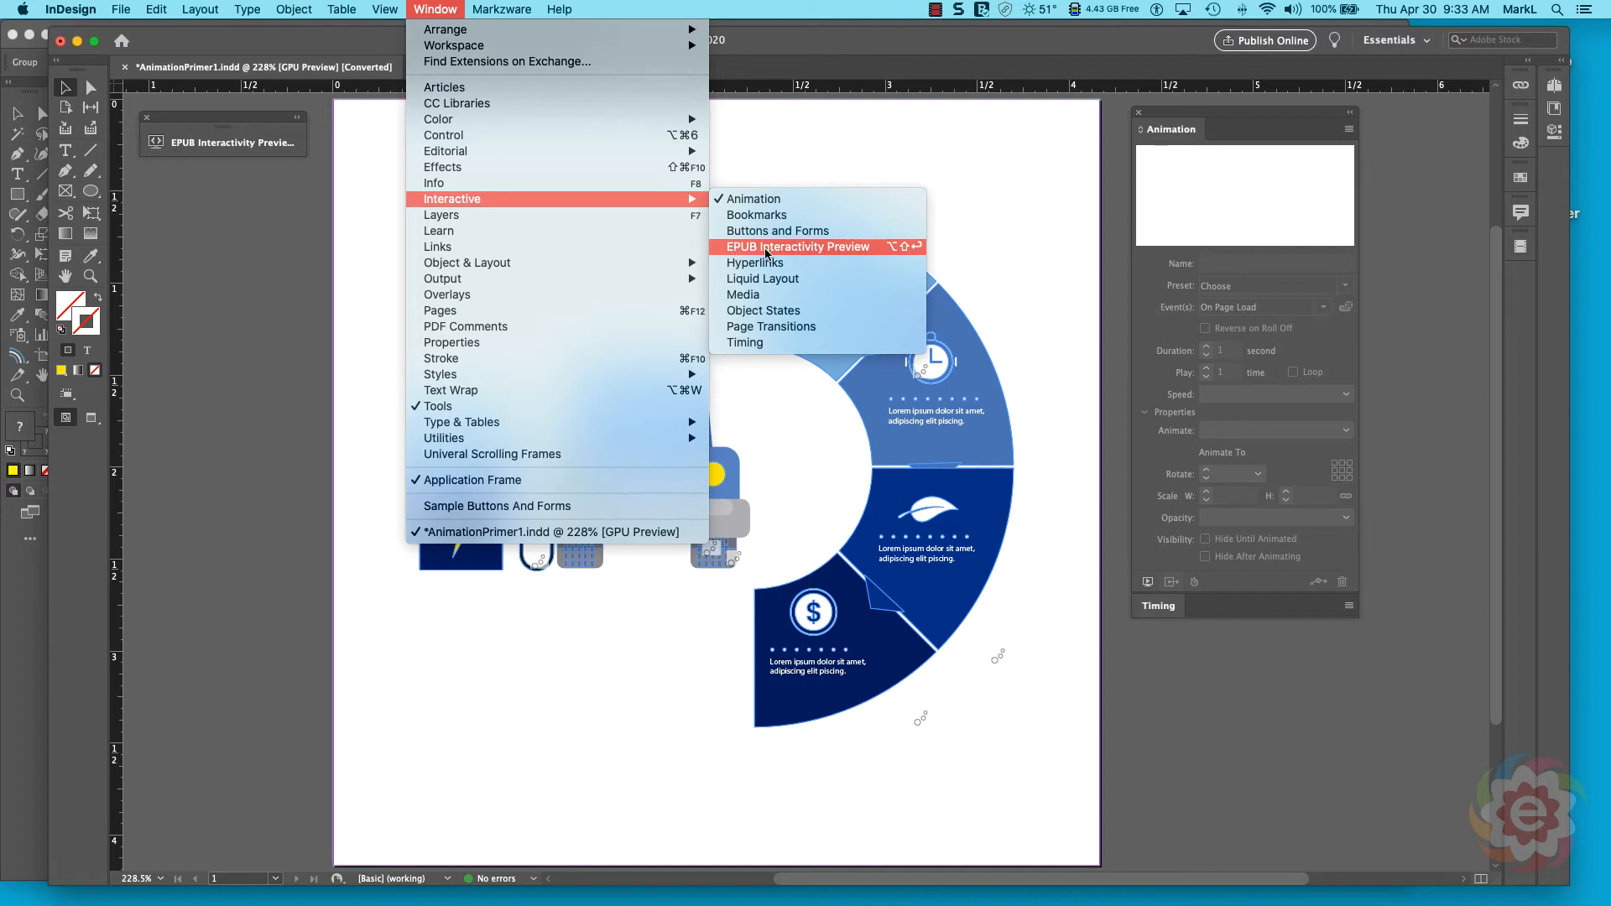
pyautogui.moveTo(832, 251)
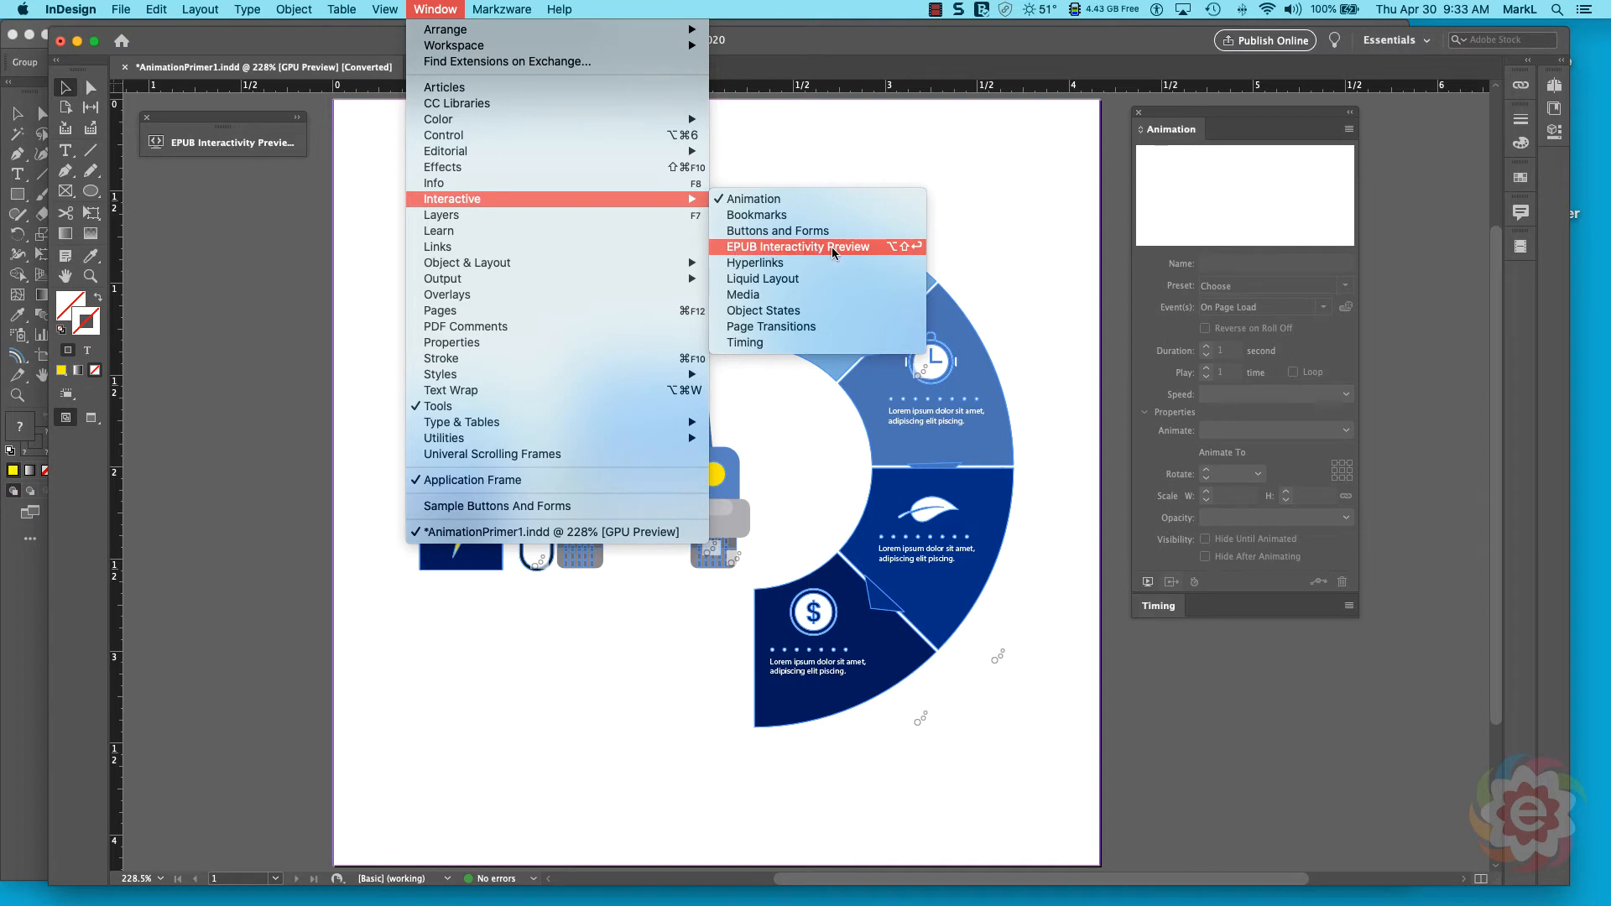
pyautogui.click(797, 247)
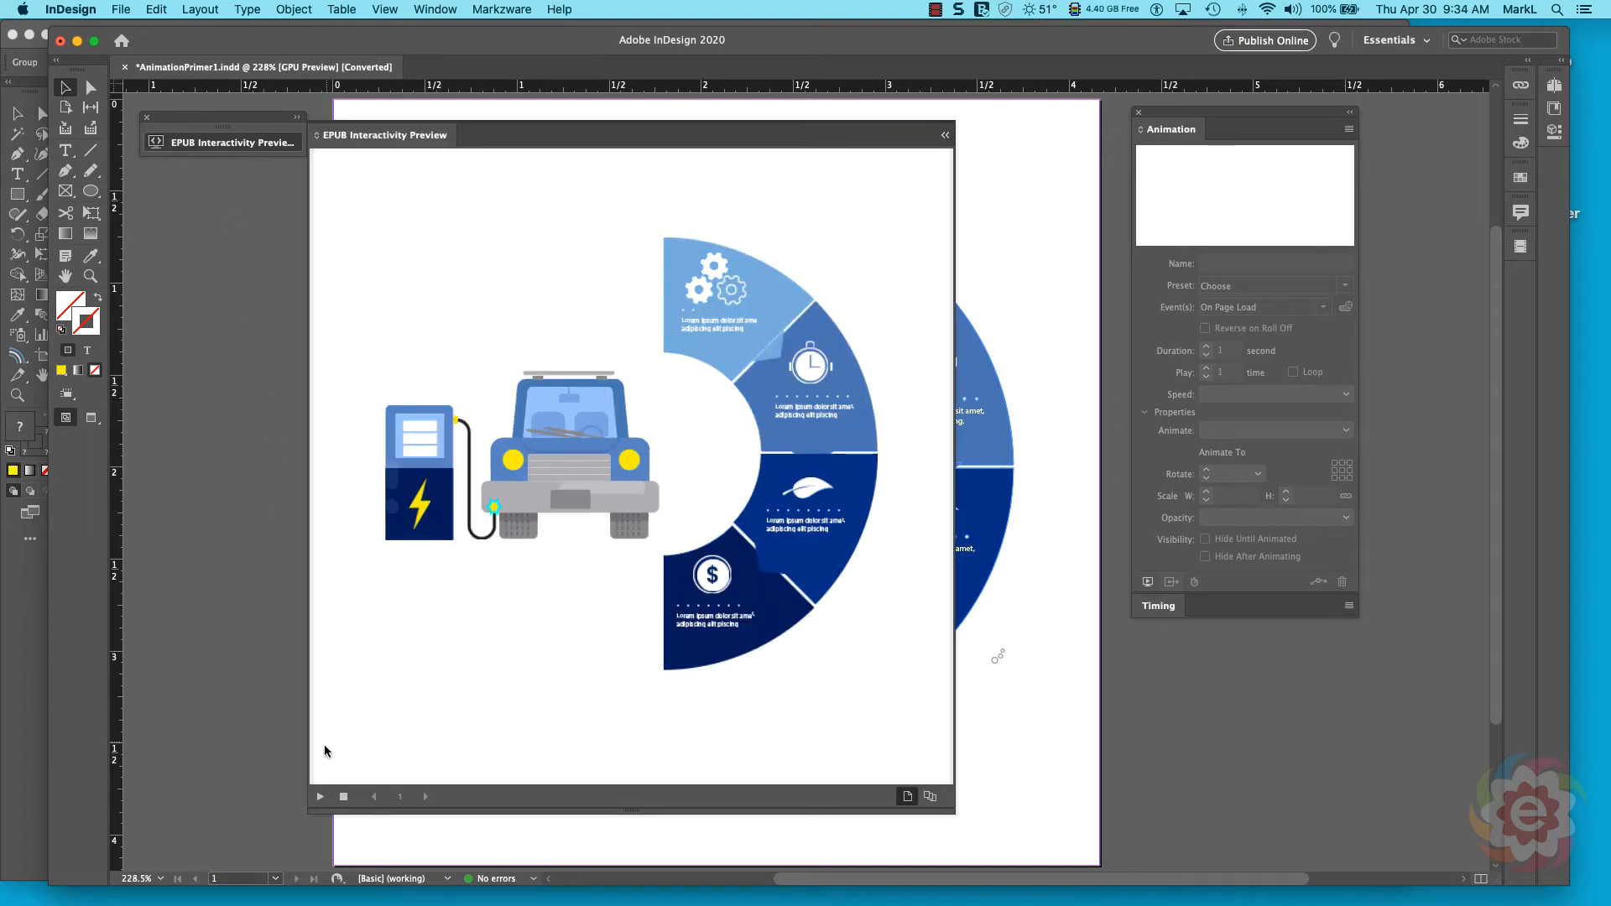
# Play the car-and-charger infographic animation in the EPUB Interactivity Preview panel.
pyautogui.click(319, 796)
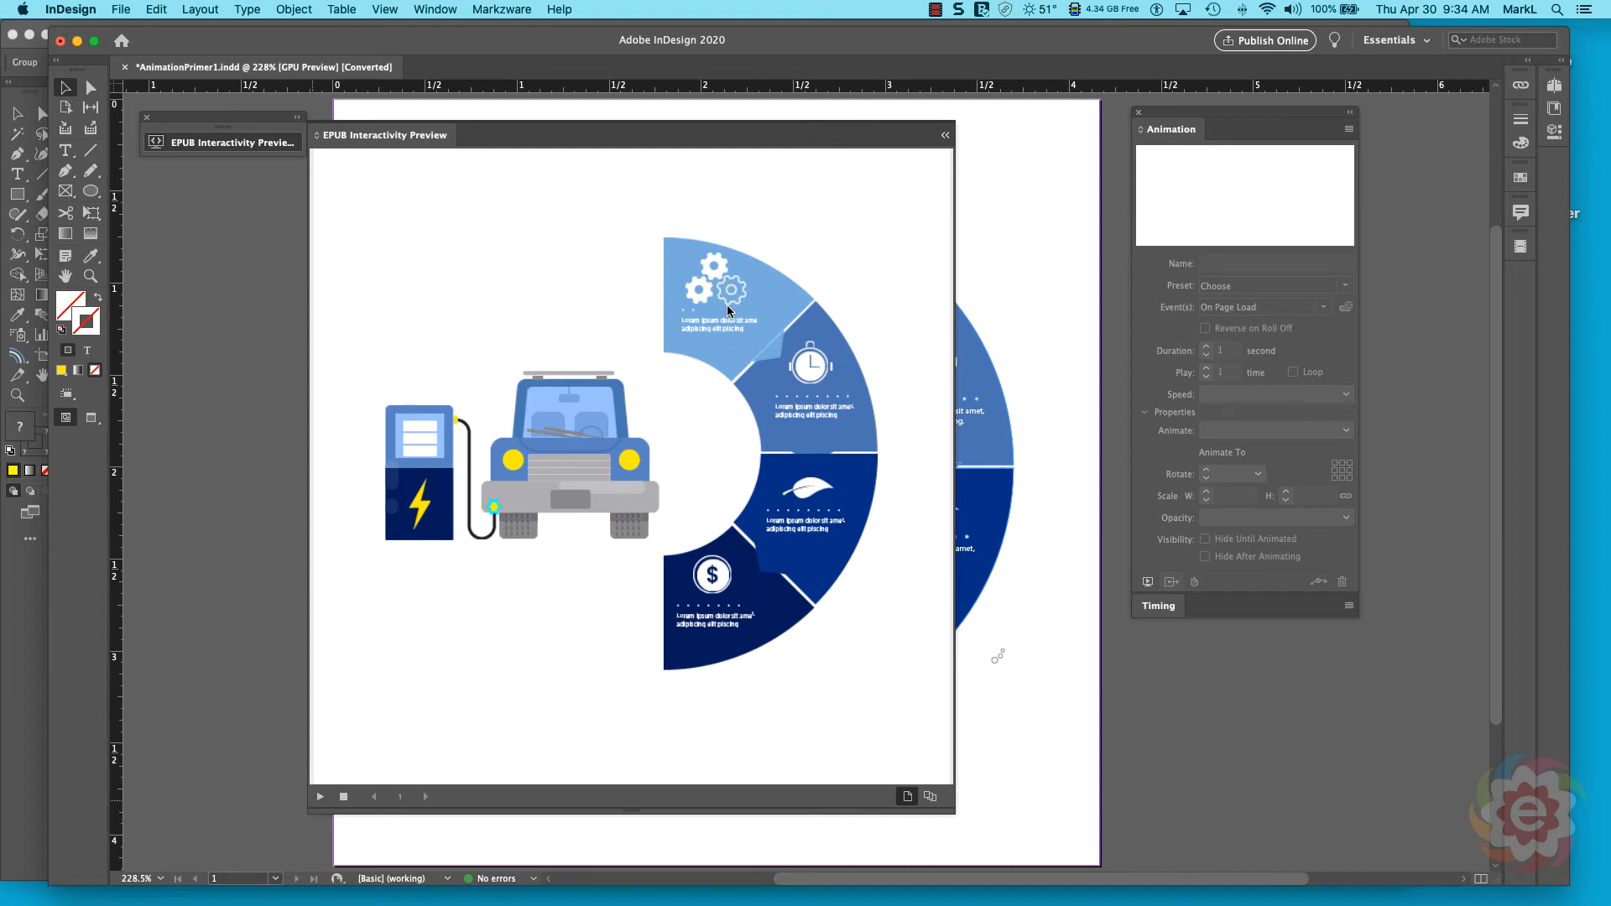
pyautogui.moveTo(496, 626)
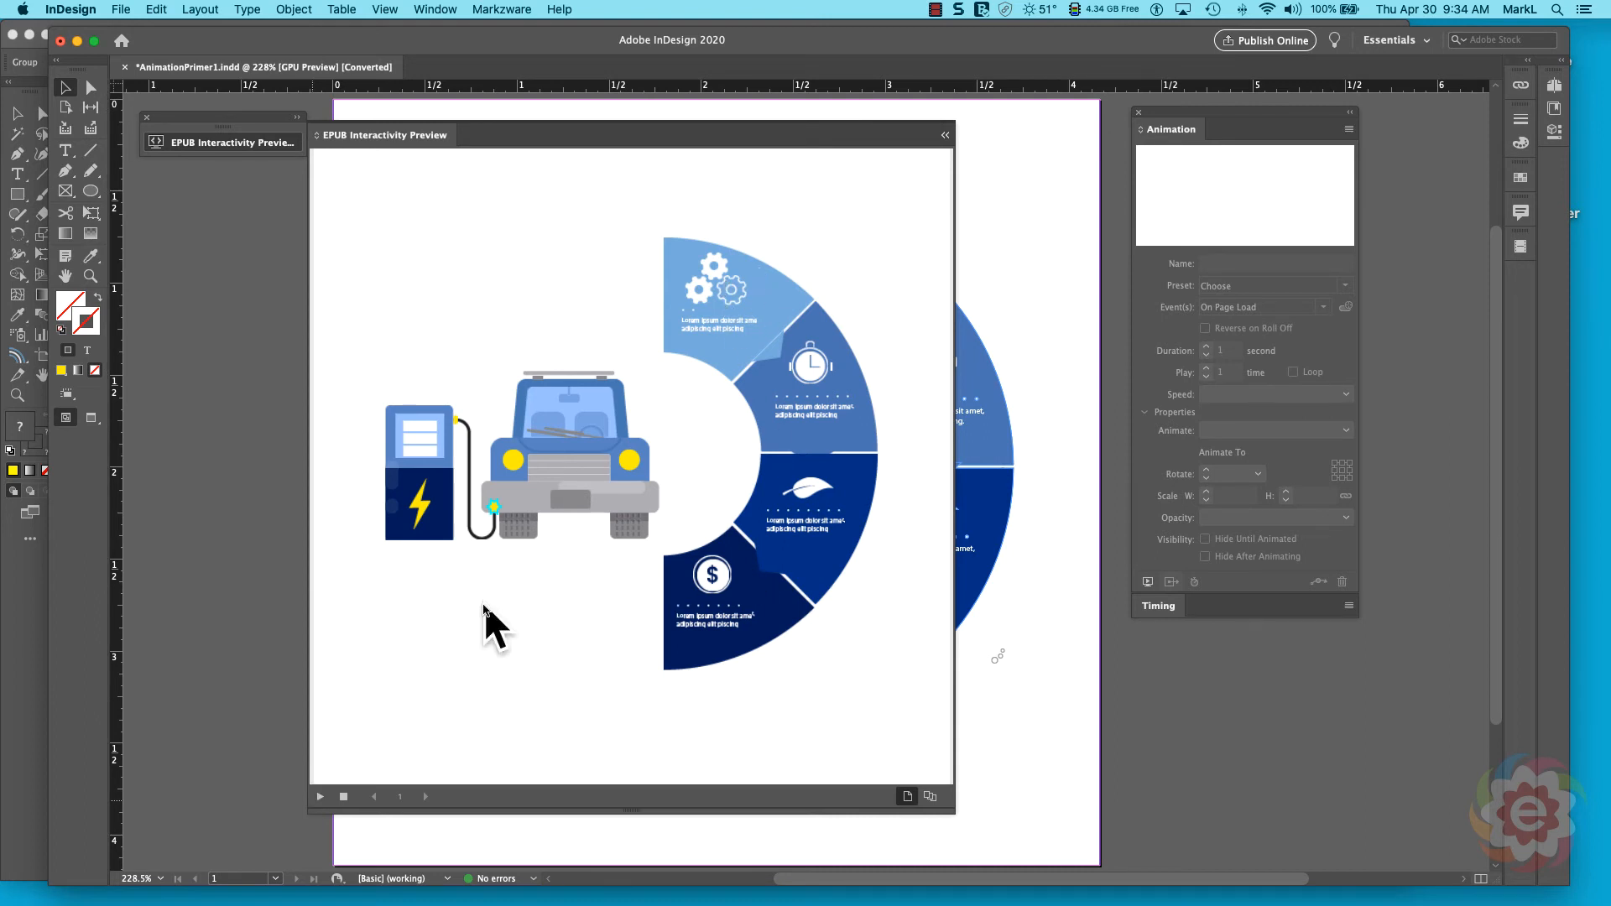
pyautogui.click(319, 797)
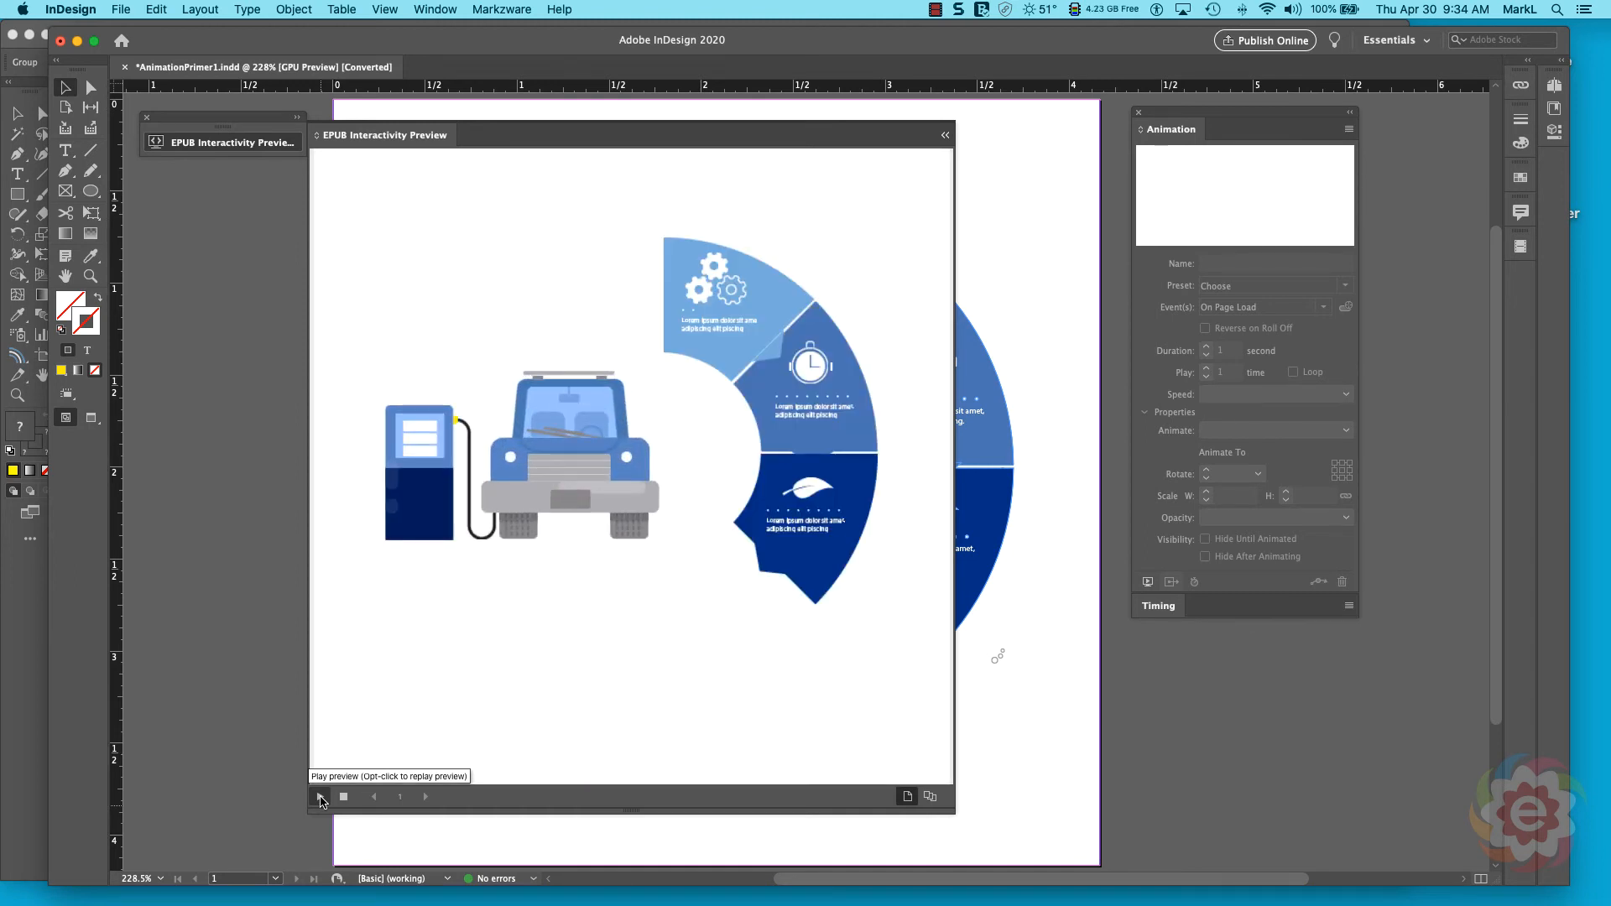
pyautogui.click(321, 796)
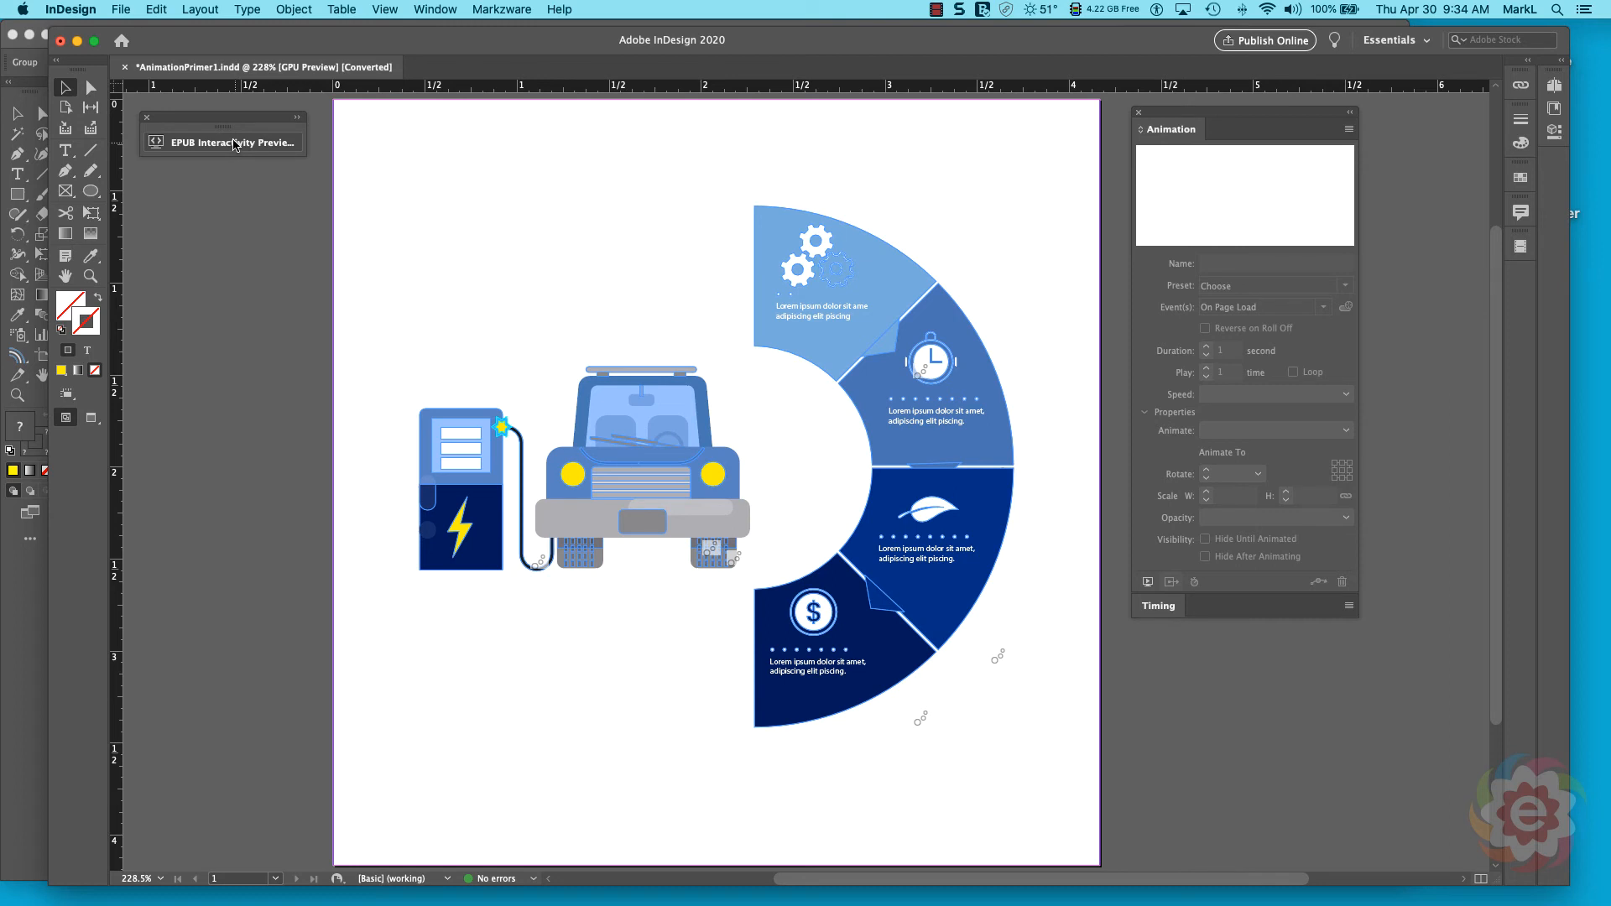
pyautogui.moveTo(932, 886)
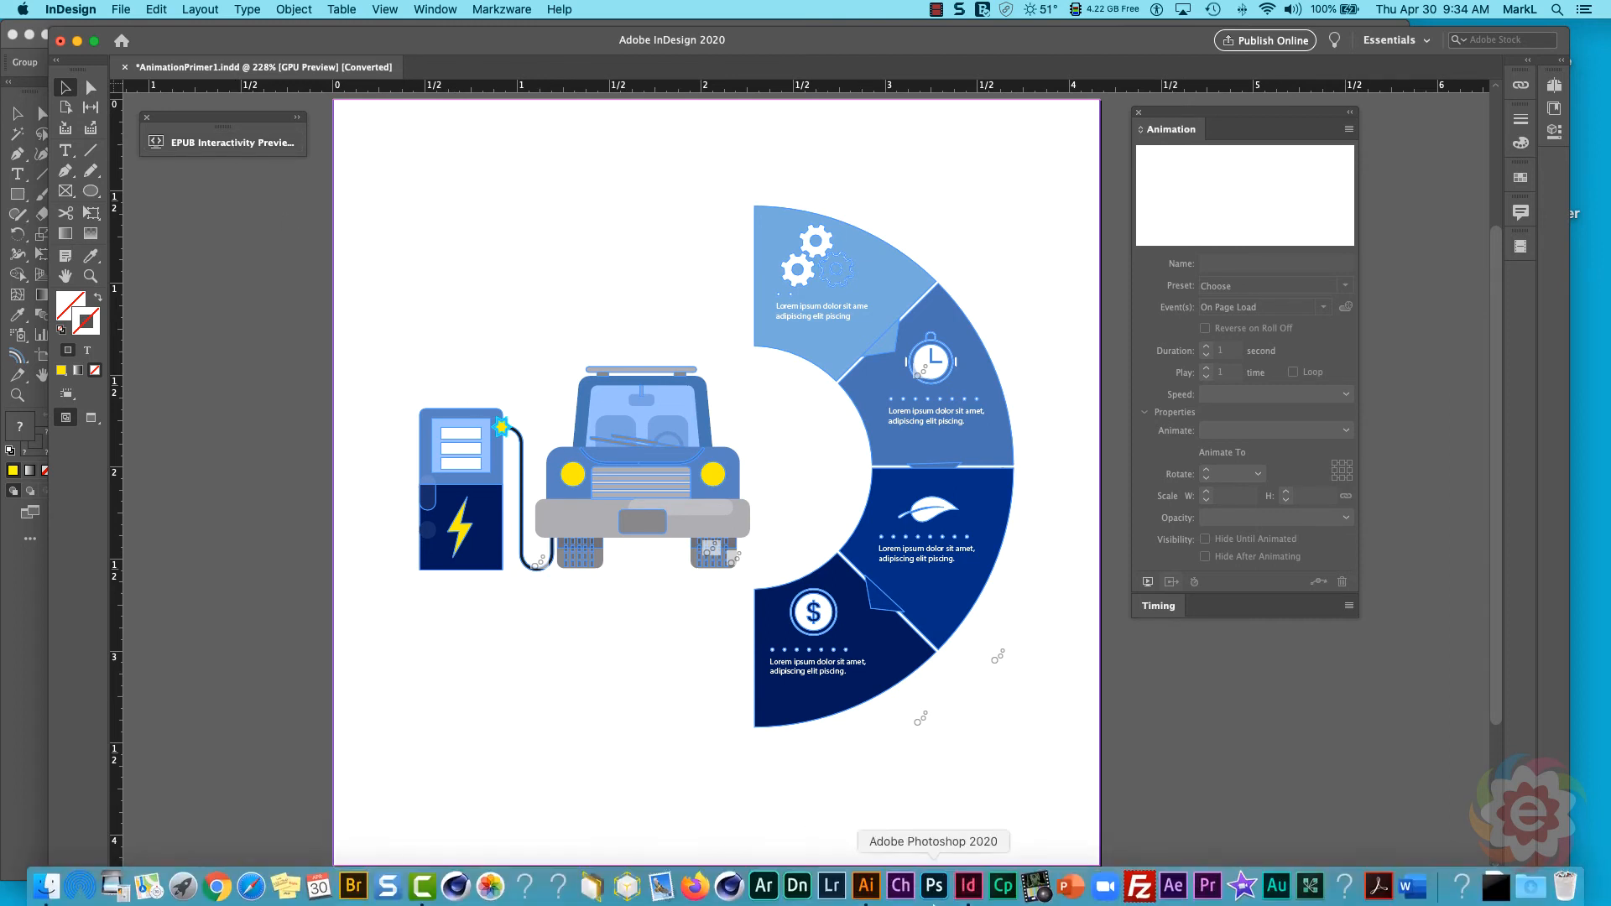
pyautogui.moveTo(865, 883)
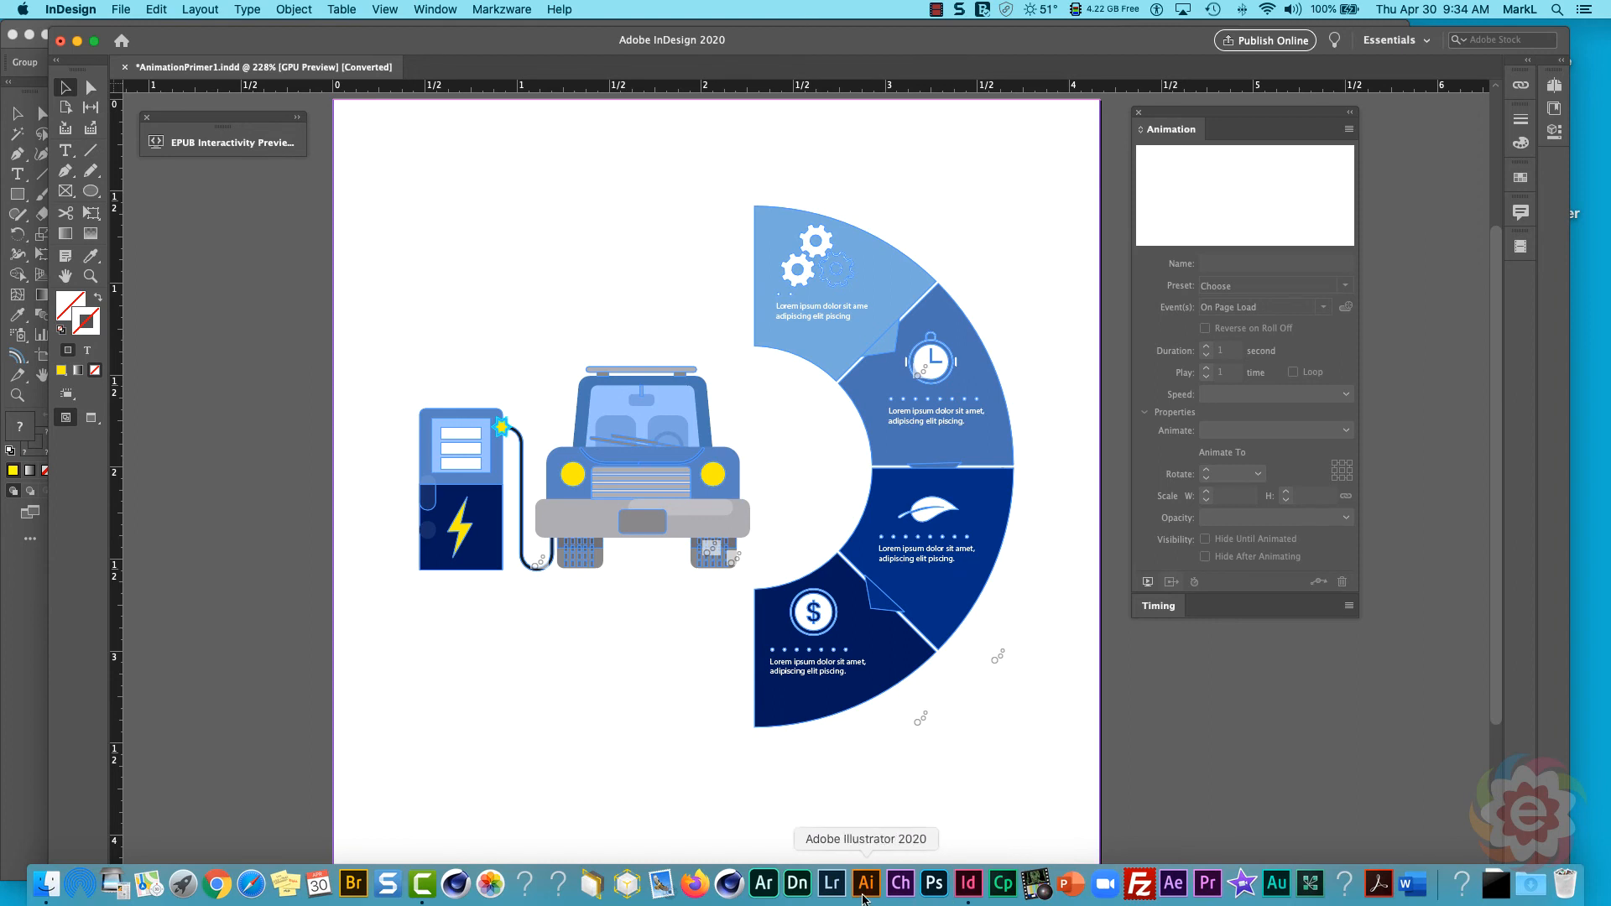